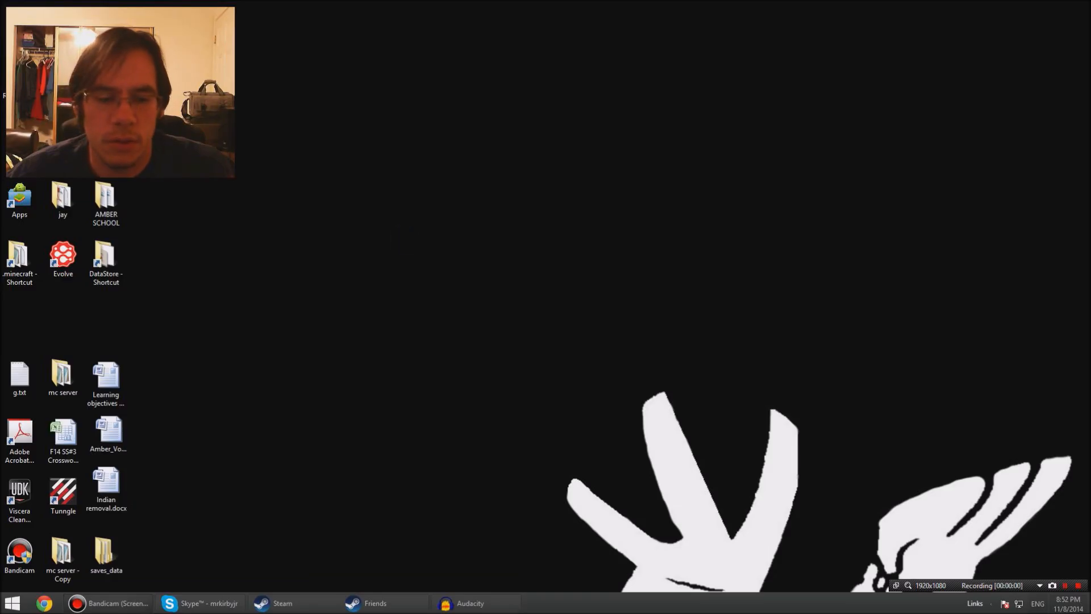
Bring up Chrome for a Google search and start the TeamExtreme Minecraft Launcher from the desktop
{"action": "left_click", "coordinate": [42, 603]}
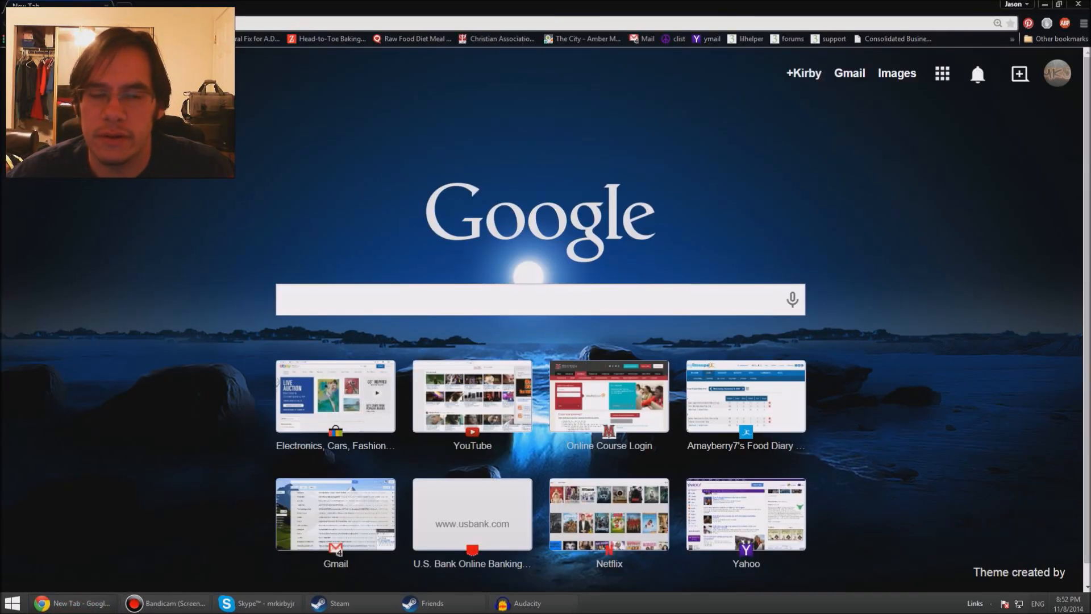
{"action": "left_click", "coordinate": [539, 299]}
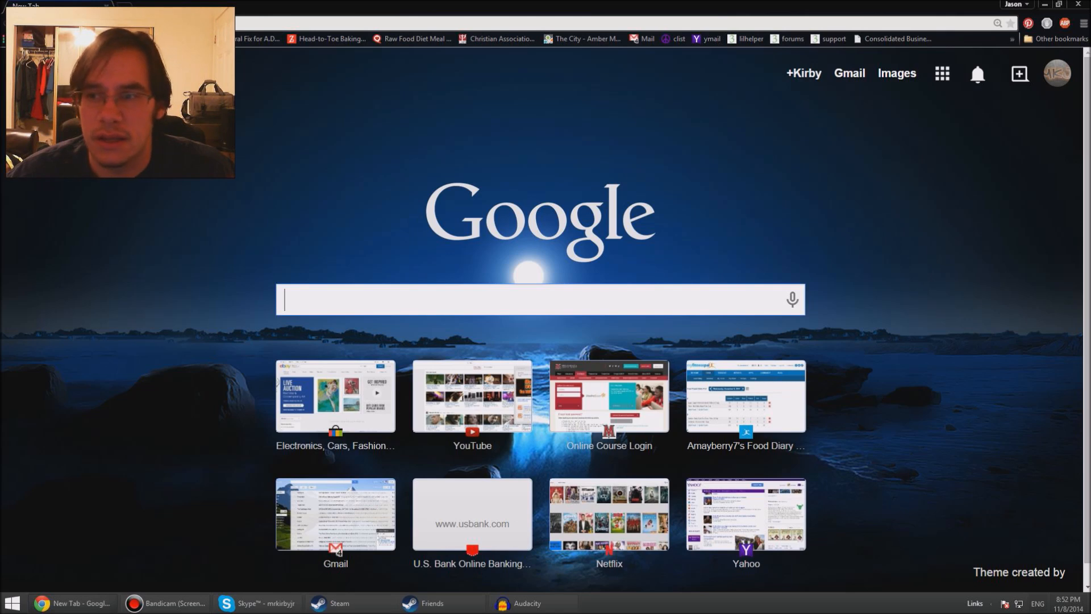
{"action": "left_click", "coordinate": [1046, 4]}
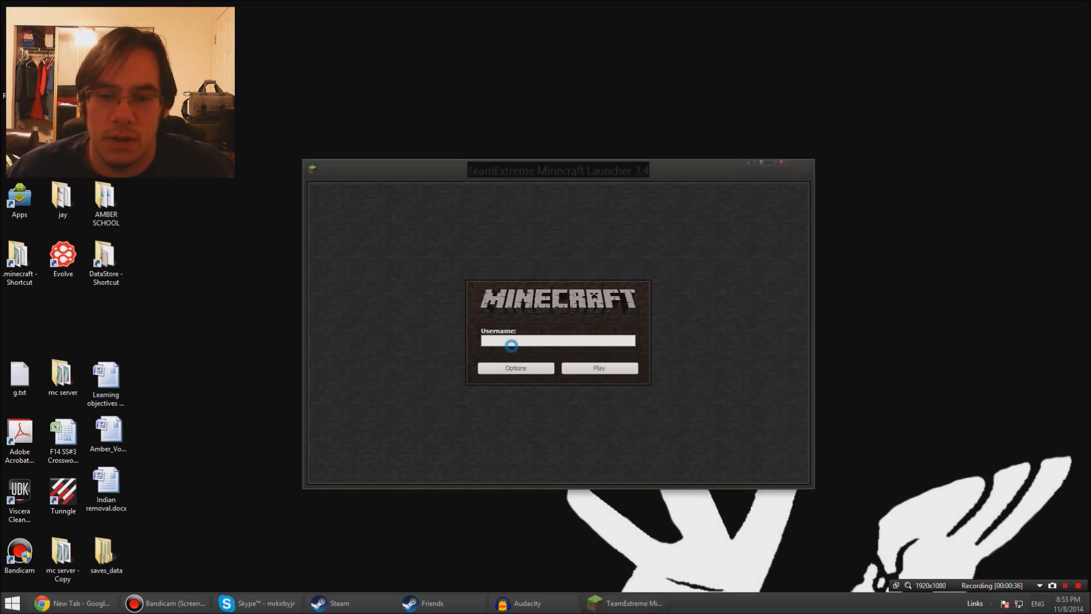
Log into the launcher with the username 'dropablock'
{"action": "type", "text": "dropab"}
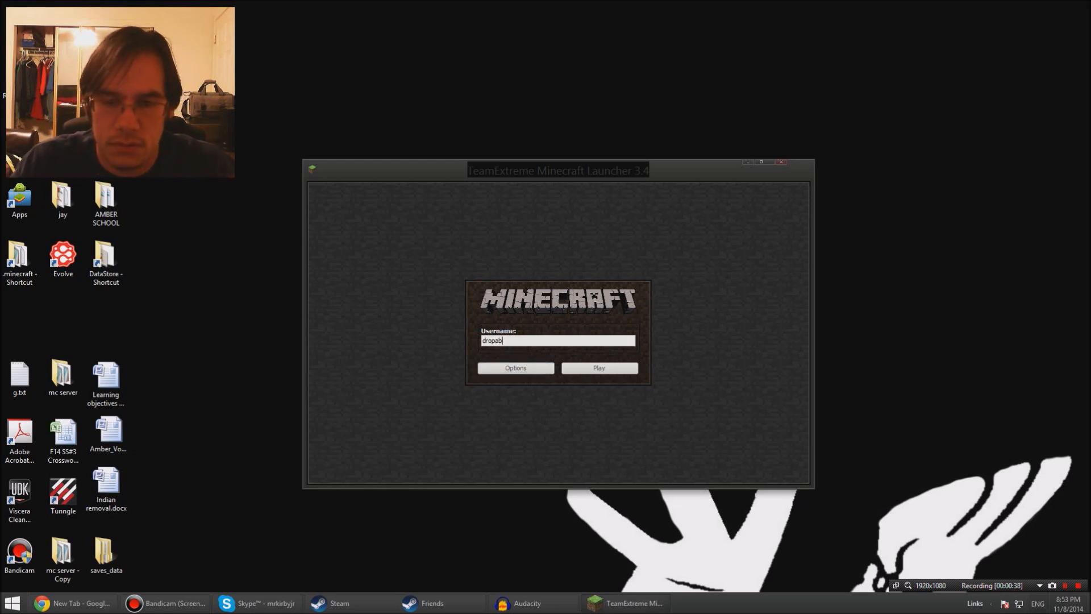
{"action": "type", "text": "lock"}
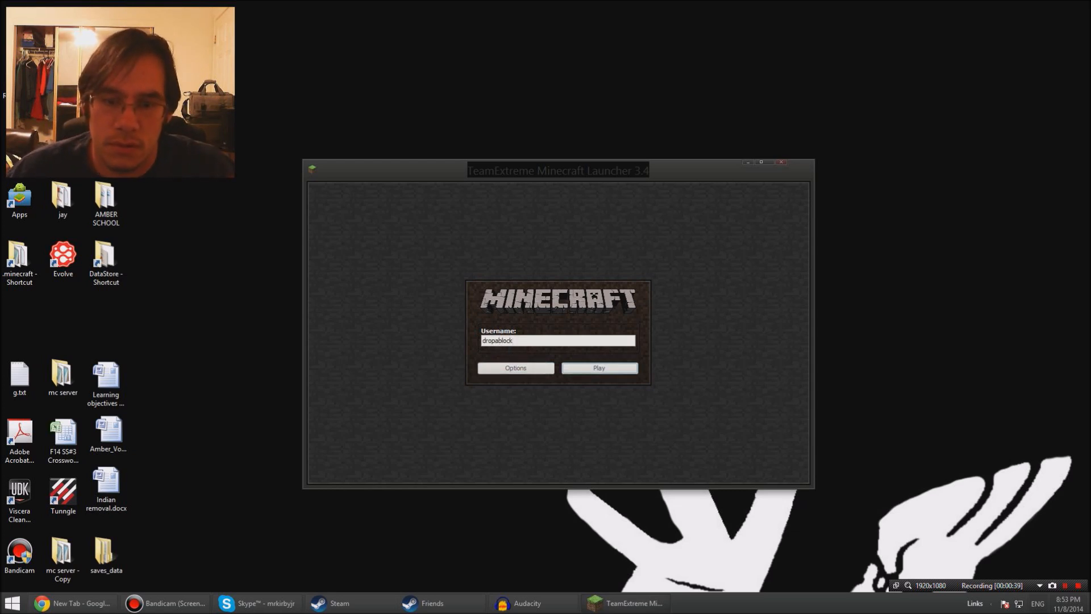
{"action": "left_click", "coordinate": [597, 367]}
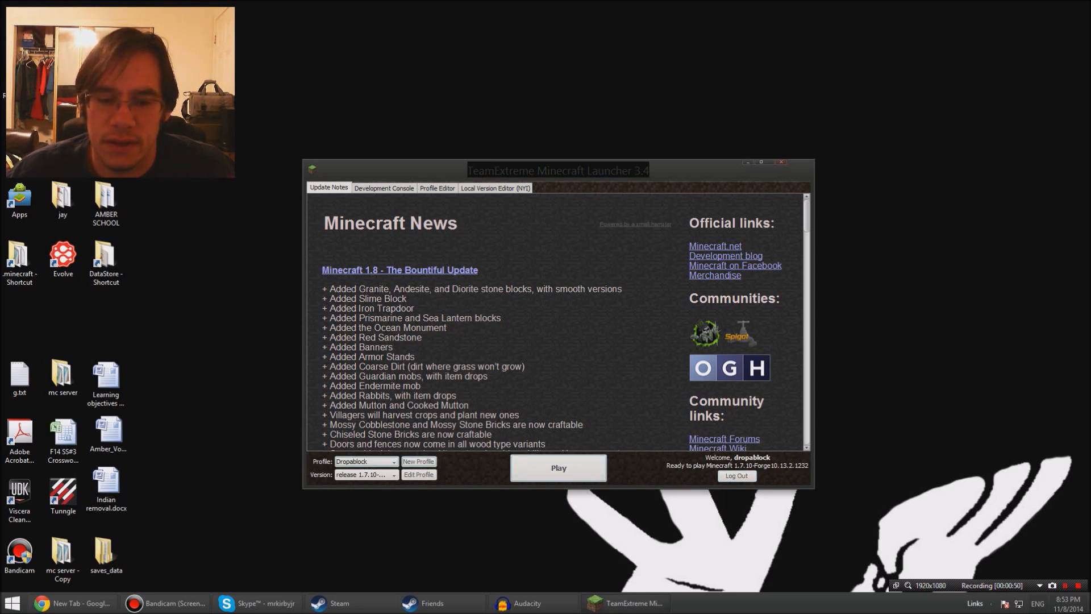
Choose release 1.7.10 as the game version and review the version list before starting Minecraft
{"action": "left_click", "coordinate": [393, 474]}
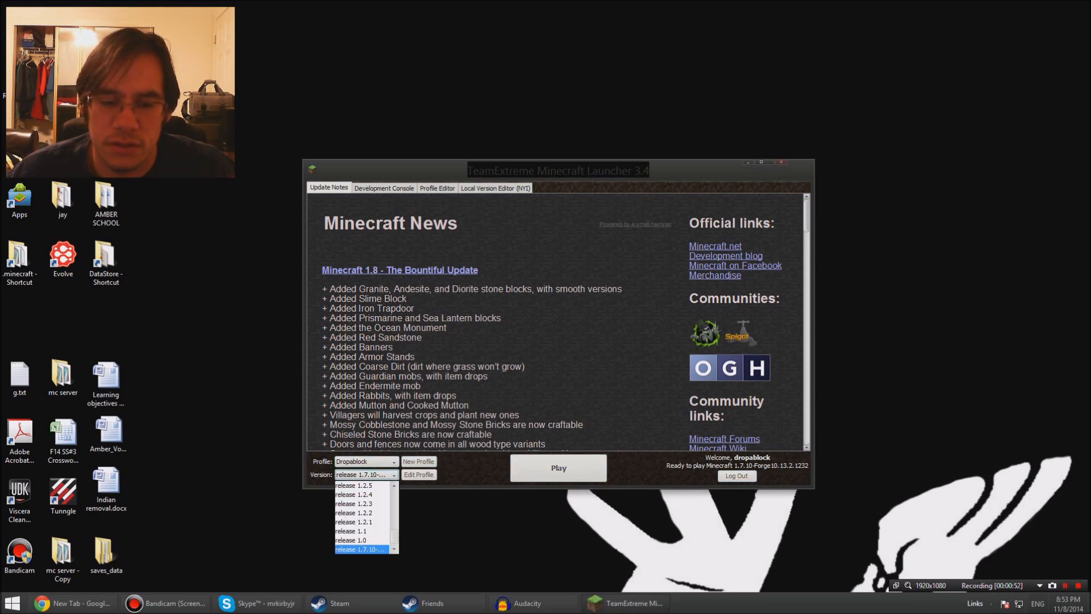
{"action": "left_click", "coordinate": [360, 549]}
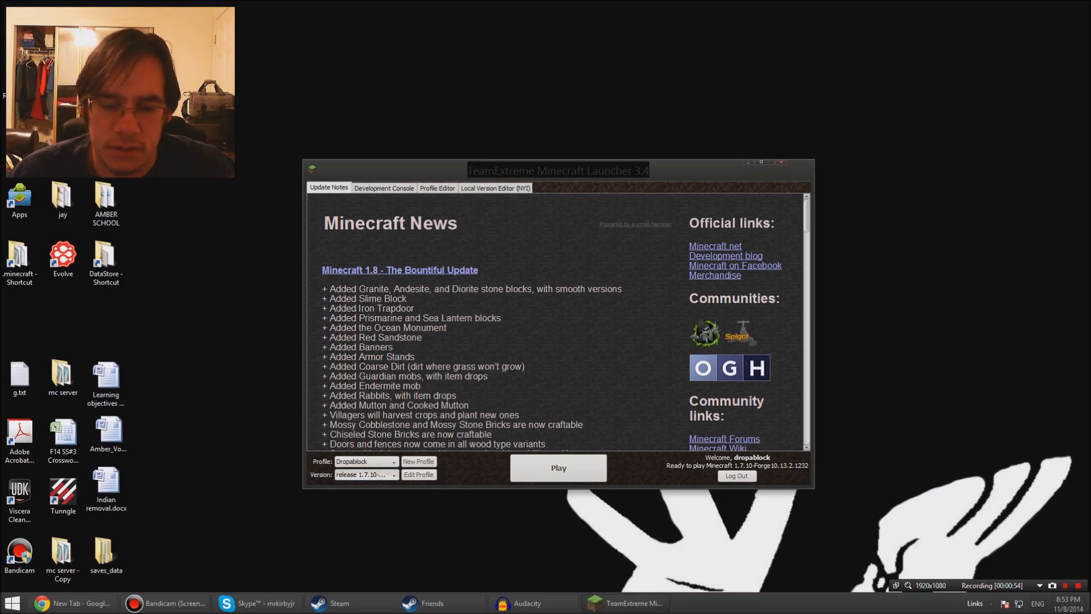
{"action": "left_click", "coordinate": [392, 474]}
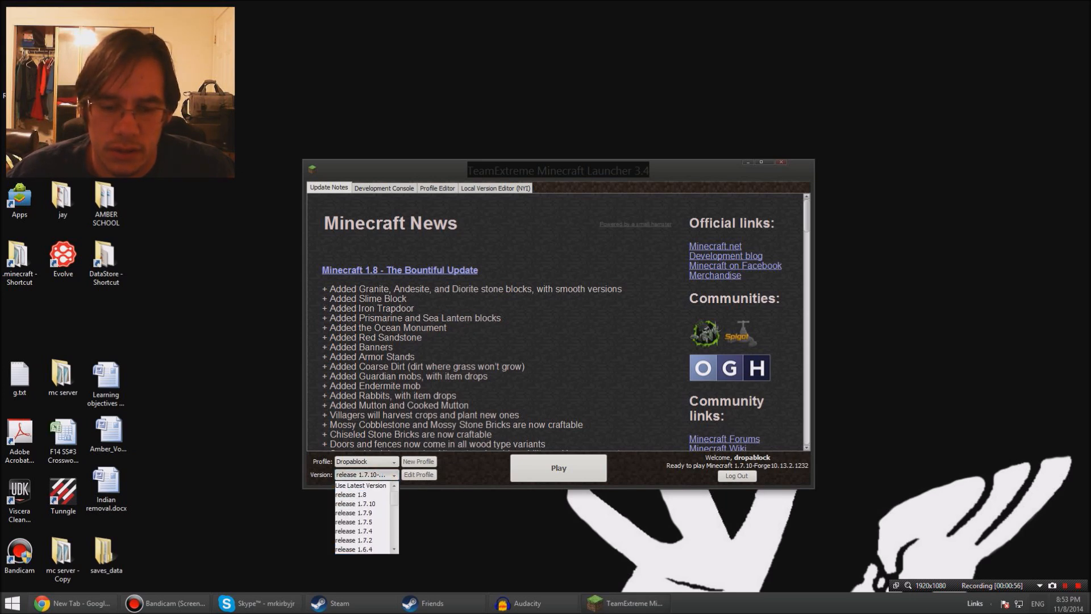
{"action": "scroll", "scroll_direction": "down", "scroll_amount": 3}
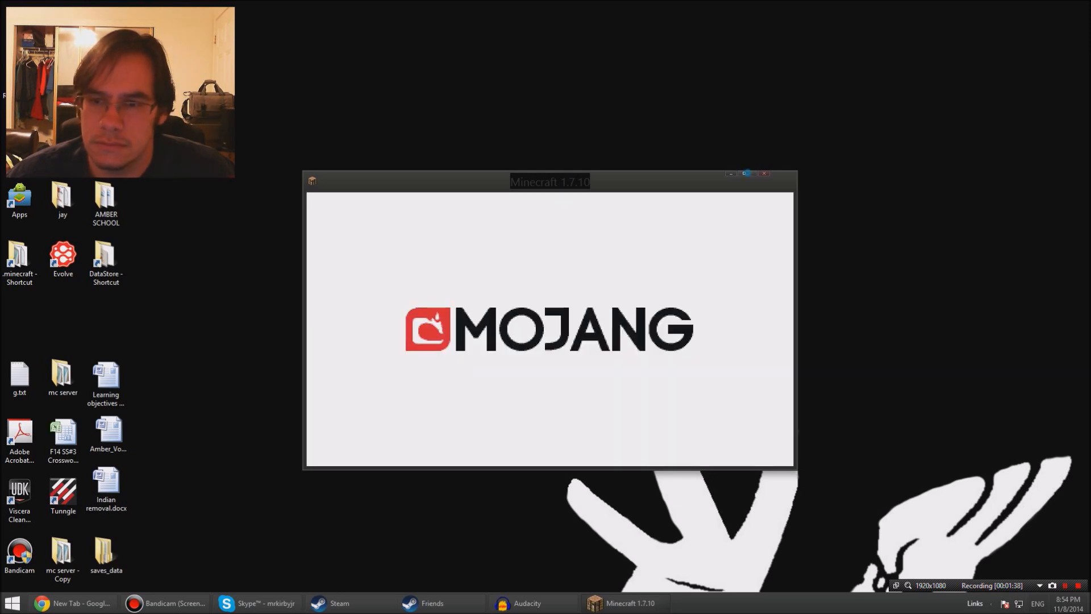
{"action": "mouse_move", "coordinate": [743, 173]}
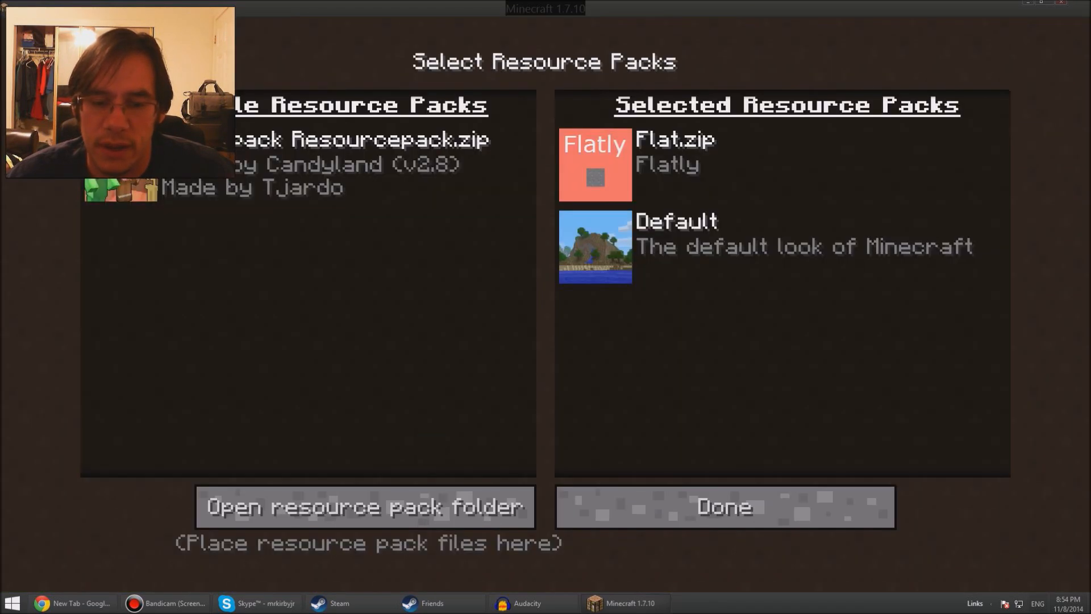
Show Minecraft's resourcepacks folder window from the Resource Packs screen
{"action": "left_click", "coordinate": [365, 506]}
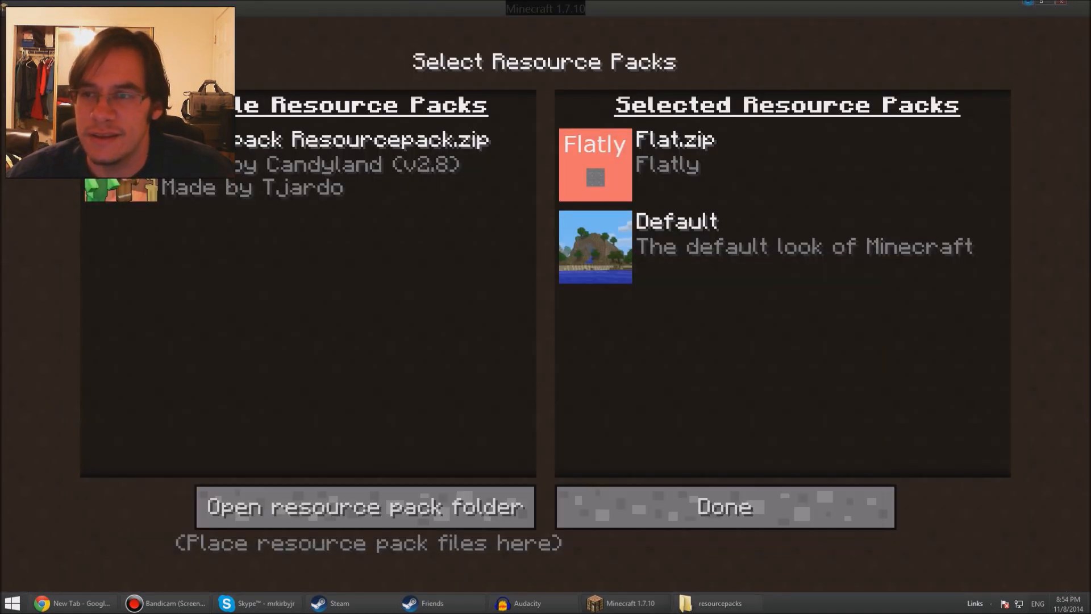
{"action": "left_click", "coordinate": [364, 506]}
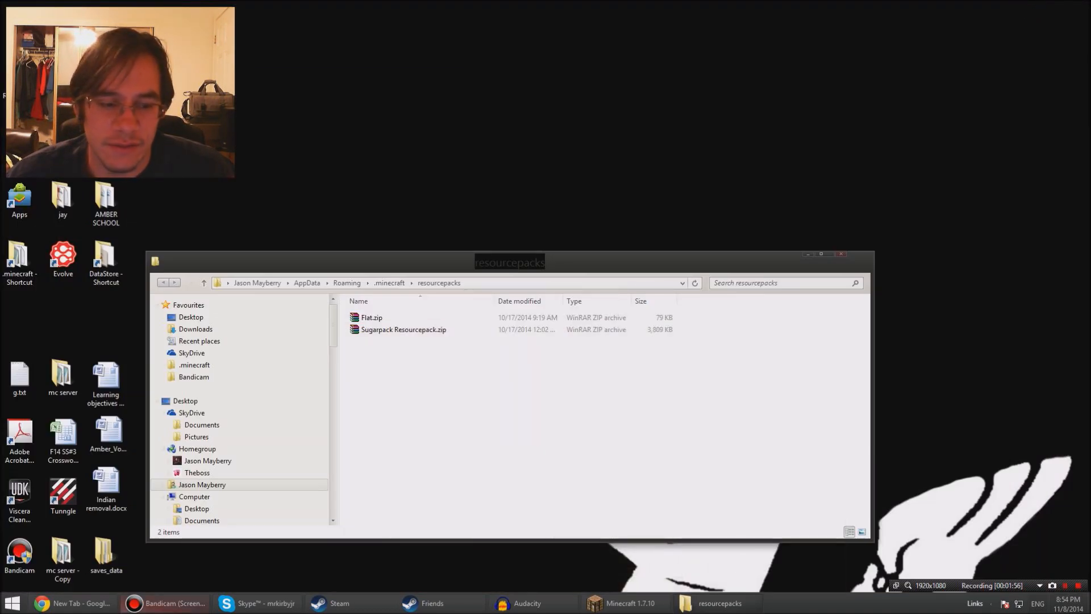
Return to Chrome's Google results for Minecraft 1.7.10 texture packs
{"action": "left_click", "coordinate": [71, 602]}
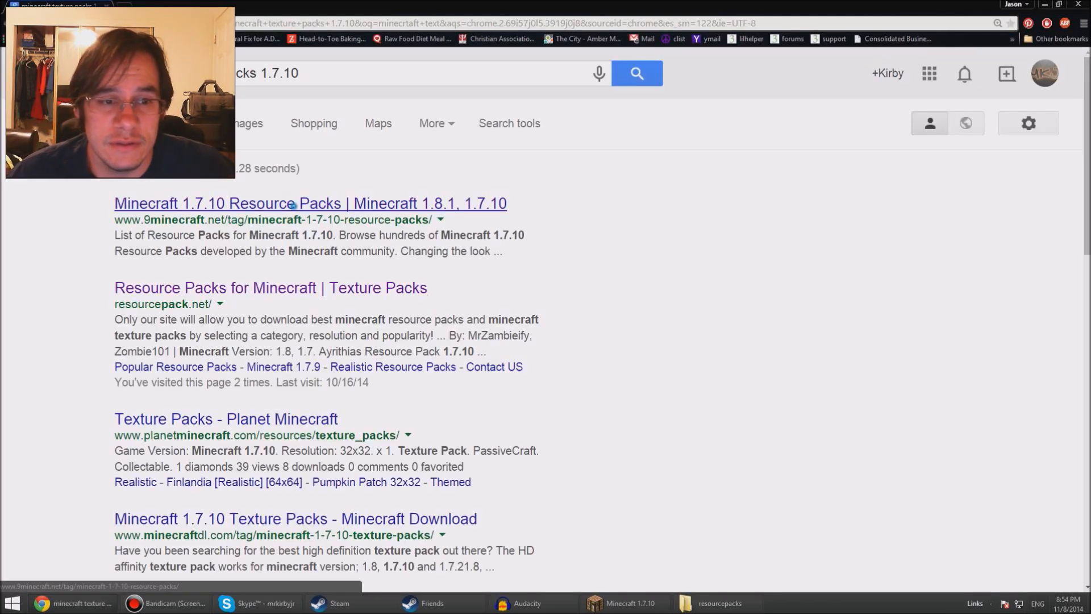
Reach the MineTheftAuto Resource Pack page via 9minecraft's 1.7.10 list and view its install and download sections
{"action": "left_click", "coordinate": [309, 203]}
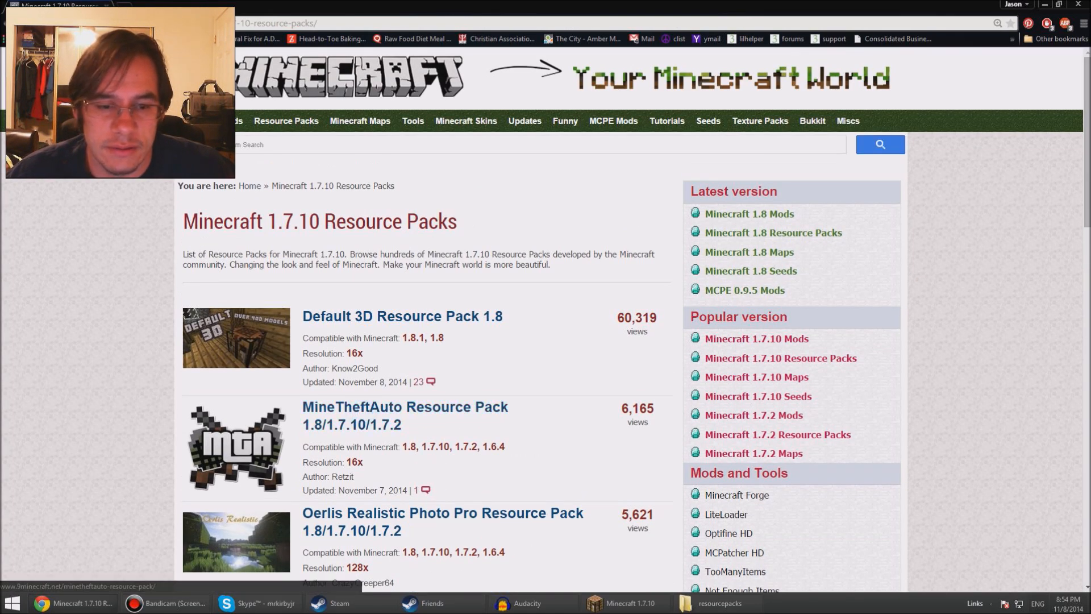
{"action": "left_click", "coordinate": [404, 416]}
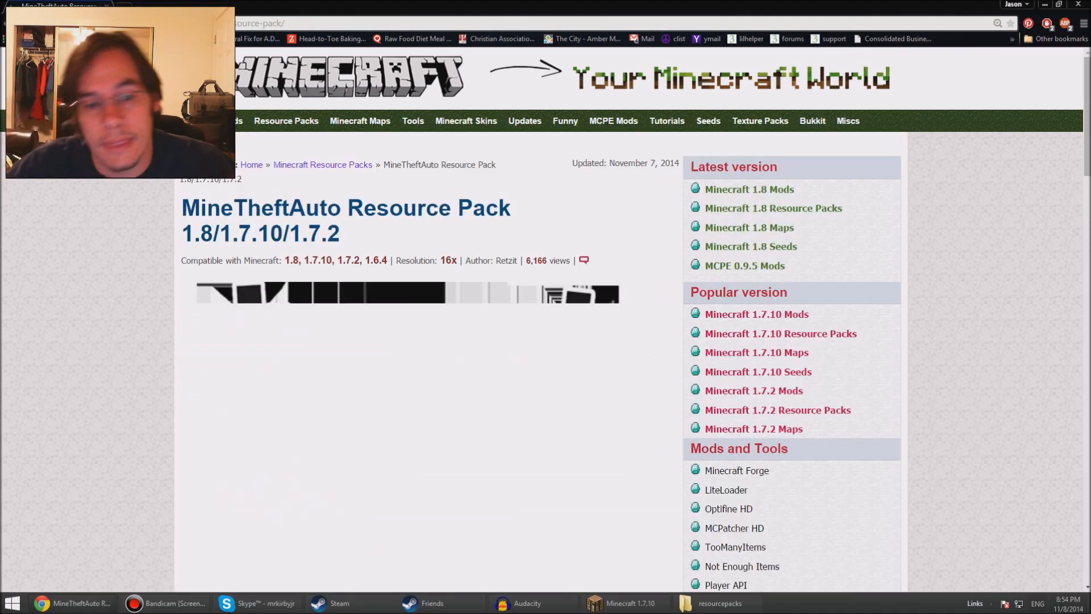
{"action": "scroll", "scroll_direction": "down", "scroll_amount": 3}
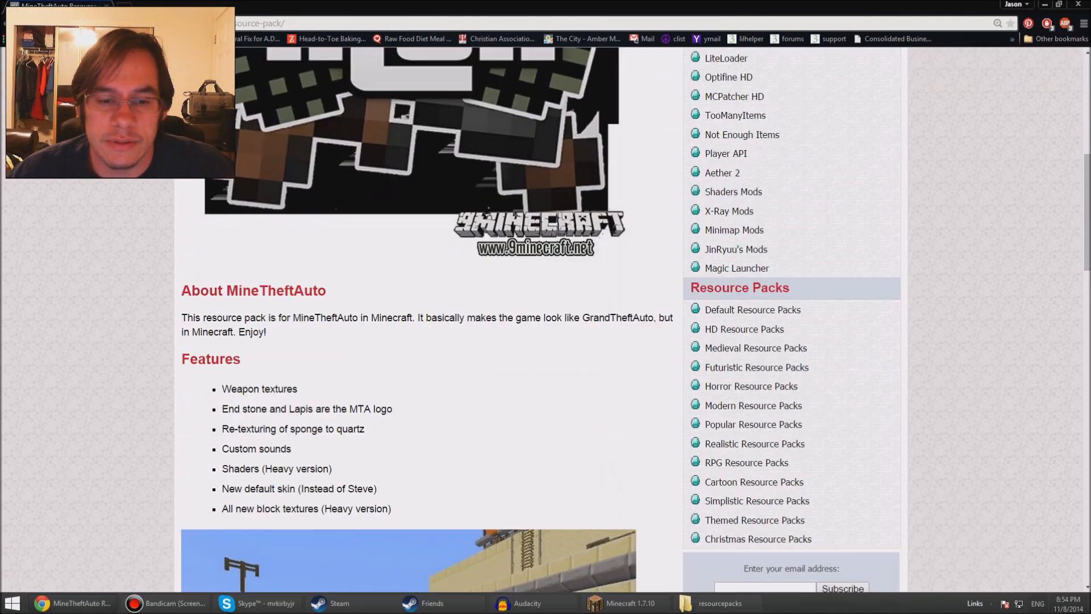
{"action": "scroll", "scroll_direction": "down", "scroll_amount": 3}
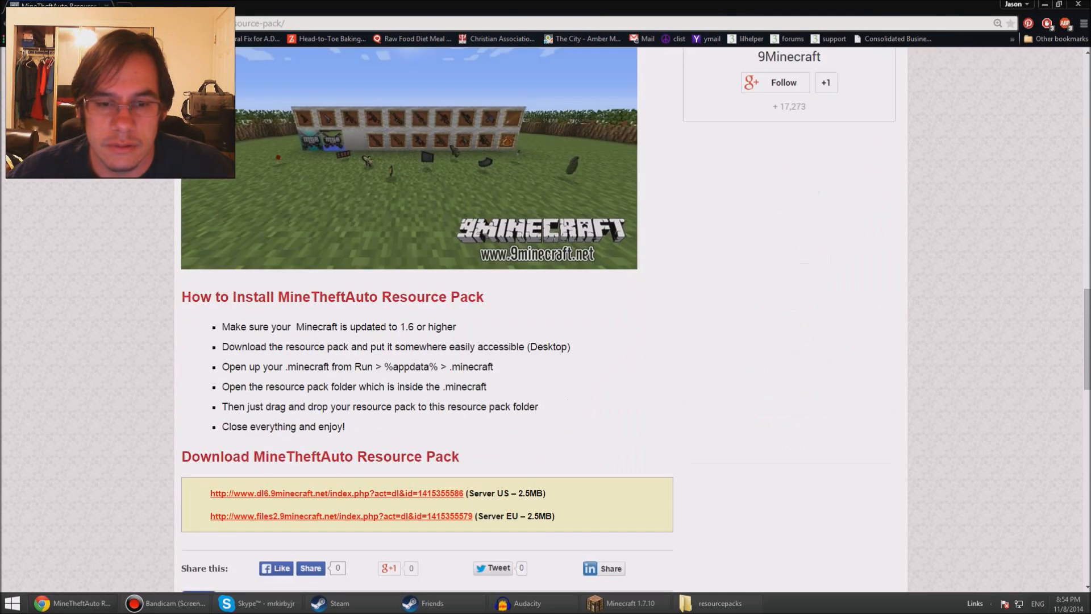
{"action": "scroll", "scroll_direction": "down", "scroll_amount": 3}
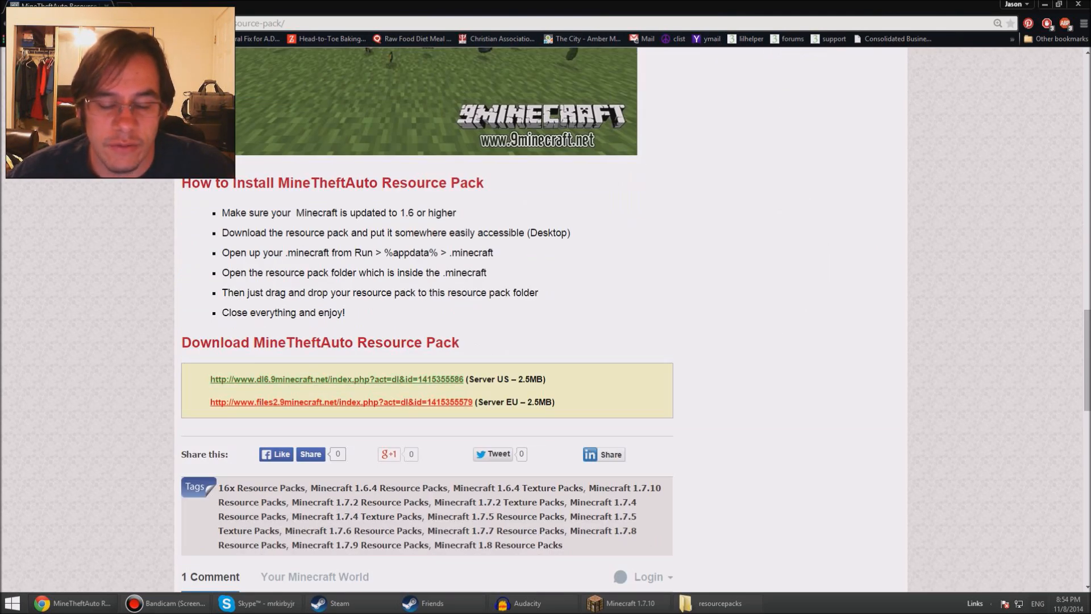
{"action": "left_click", "coordinate": [336, 378]}
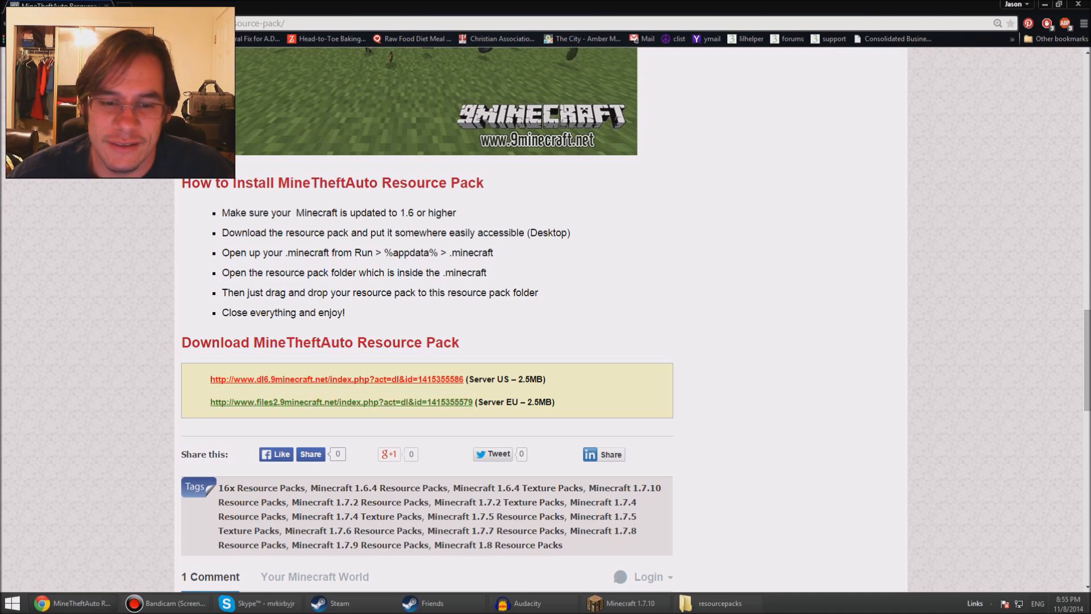
Download MineTheftAuto-1.8.zip from the EU server and bring up File Explorer at Computer
{"action": "left_click", "coordinate": [341, 401]}
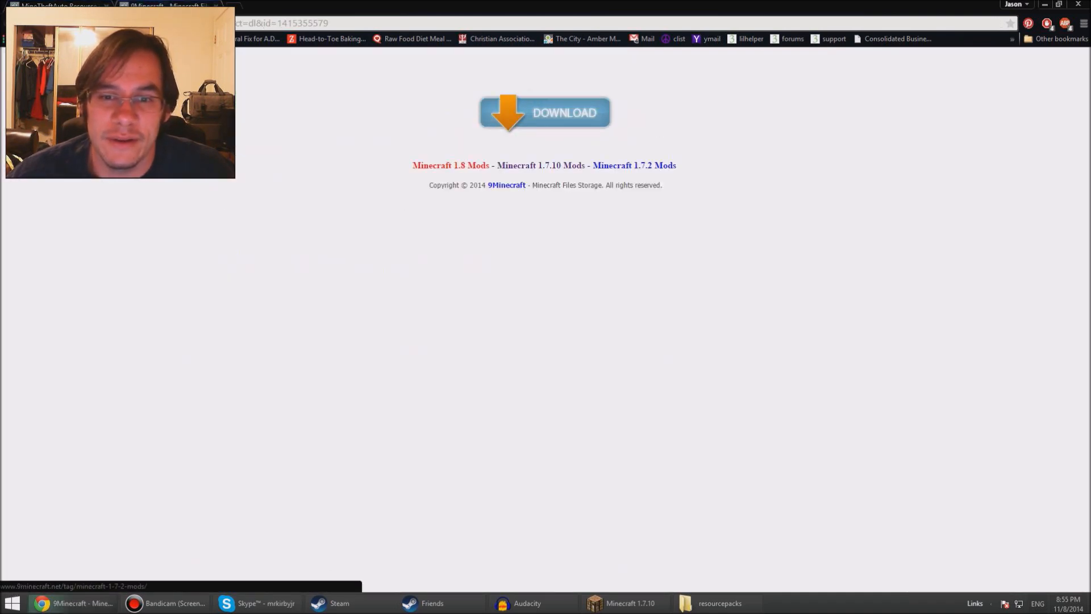
{"action": "left_click", "coordinate": [545, 113]}
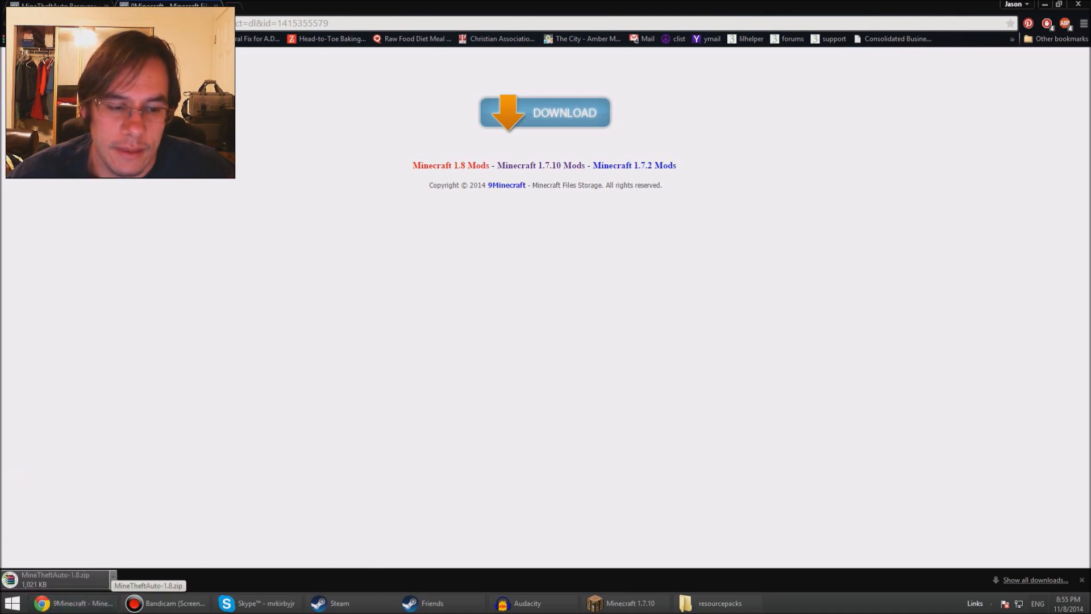
{"action": "left_click", "coordinate": [801, 603]}
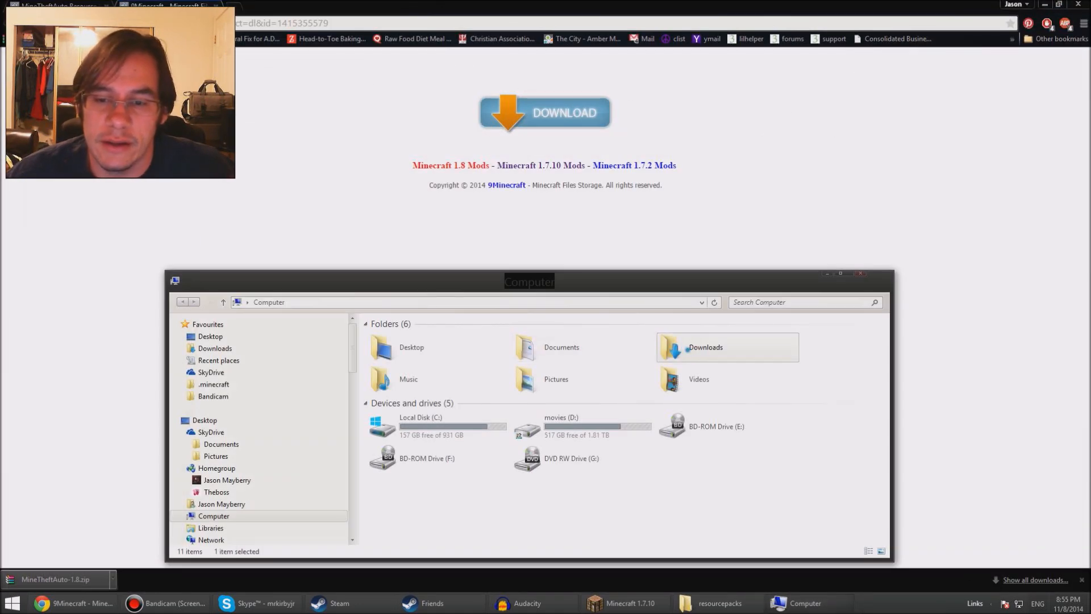
Copy MineTheftAuto-1.8.zip from Downloads into Minecraft's resourcepacks folder
{"action": "double_click", "coordinate": [705, 347]}
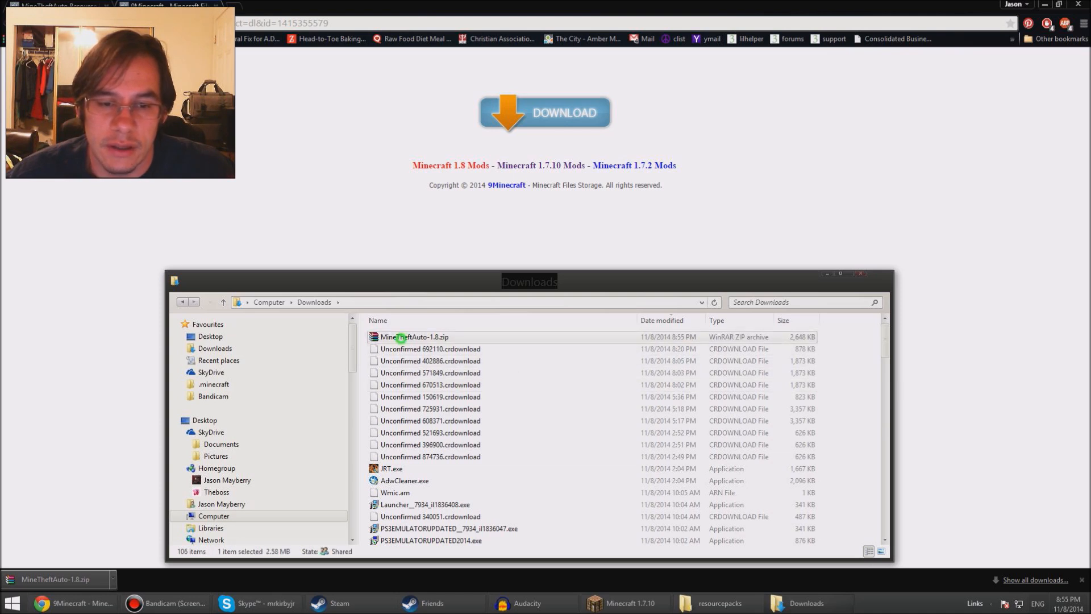
{"action": "right_click", "coordinate": [414, 337]}
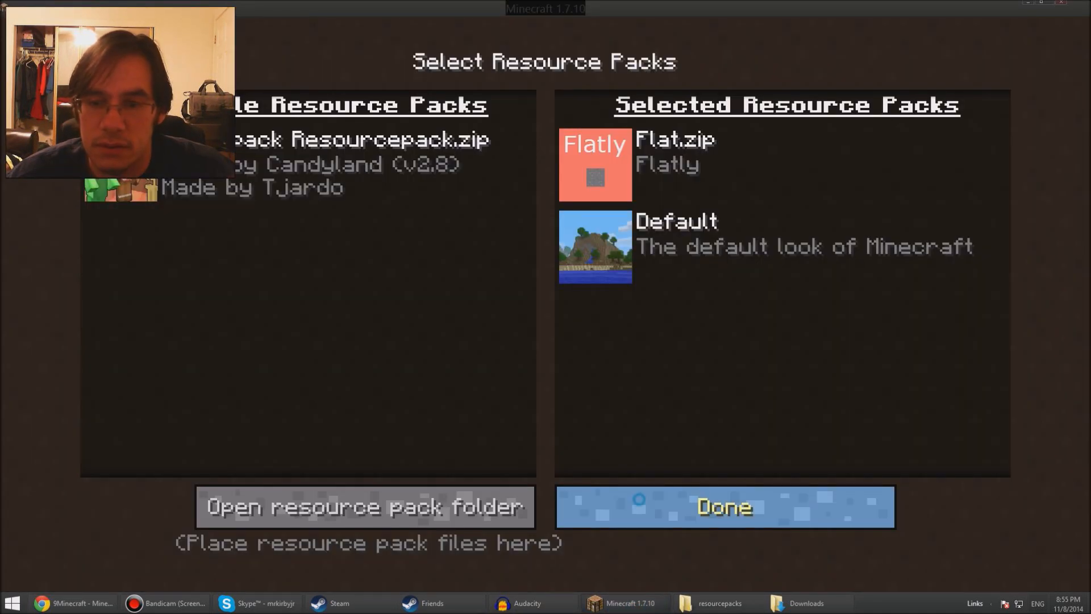
Select MineTheftAuto-1.8.zip in place of Flat.zip and return to the title screen
{"action": "left_click", "coordinate": [723, 507]}
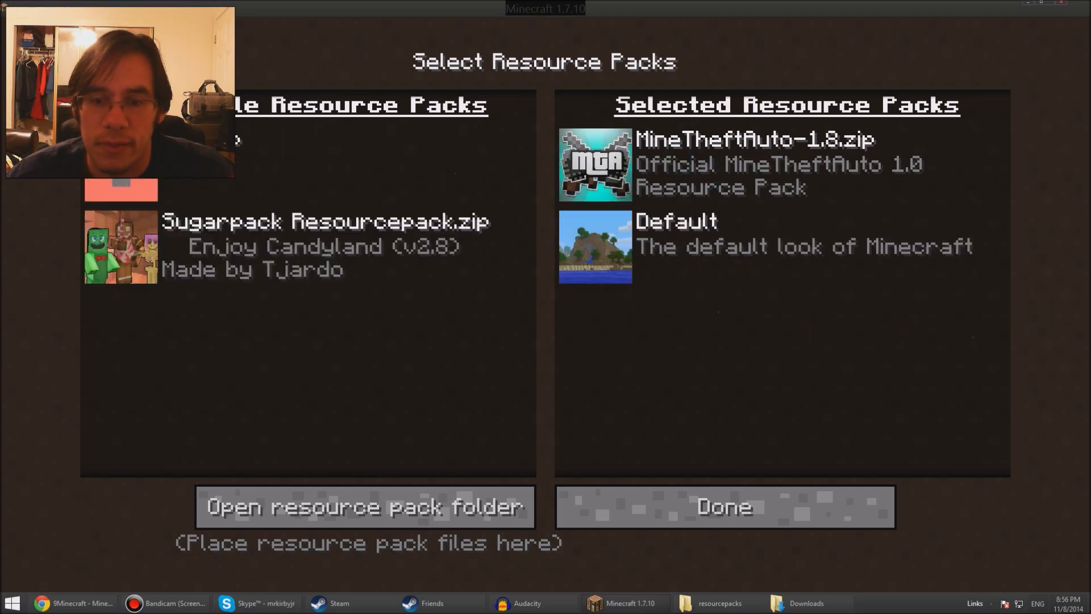
{"action": "mouse_move", "coordinate": [723, 505]}
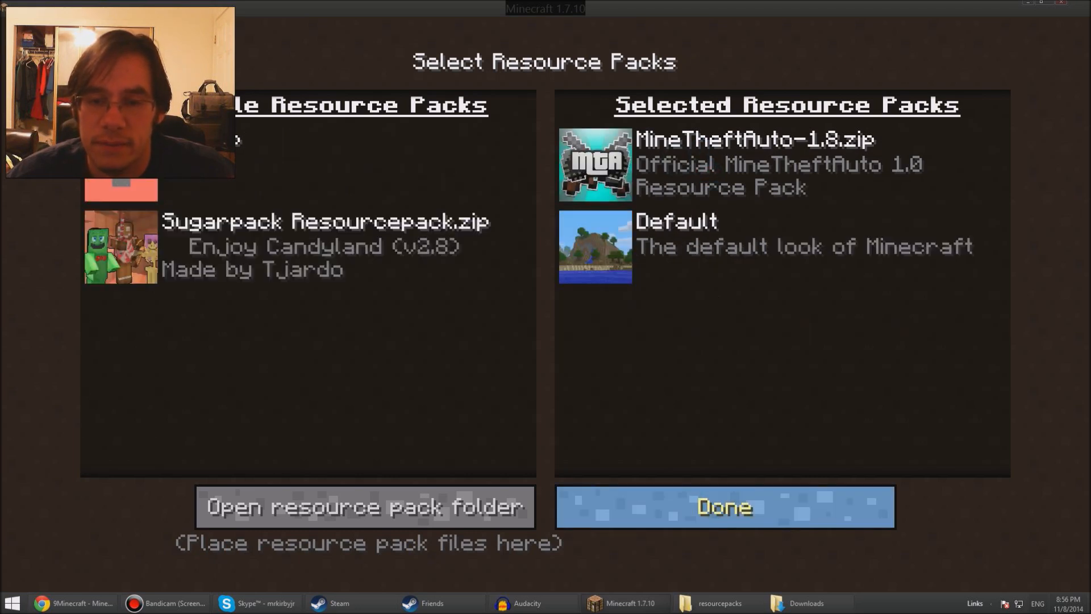
{"action": "left_click", "coordinate": [723, 506]}
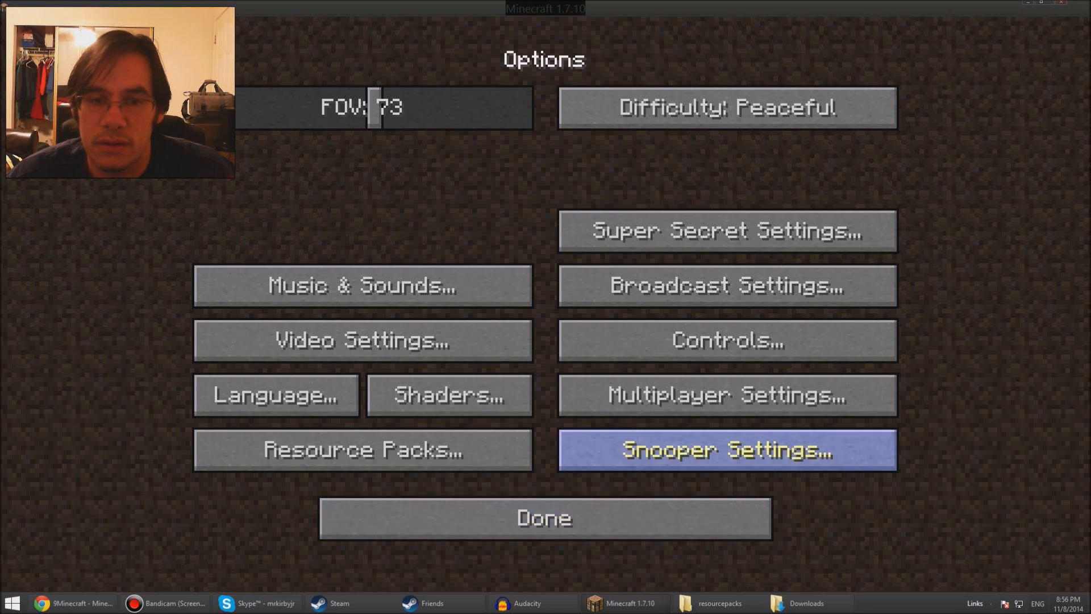
{"action": "left_click", "coordinate": [544, 517]}
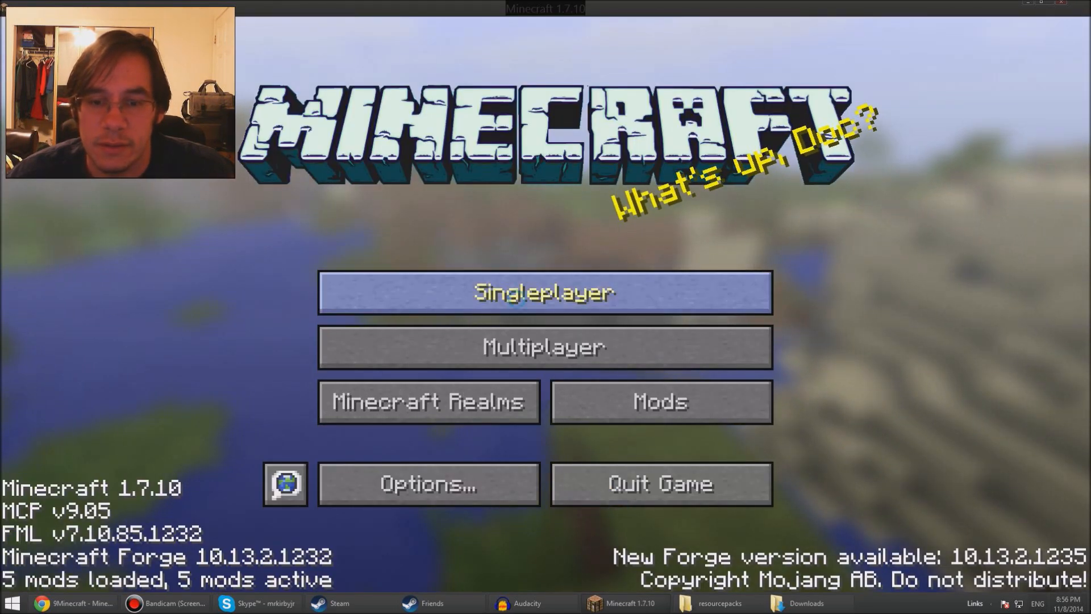
Load the singleplayer world Kali, view the inventory with the new textures, and pause the game
{"action": "left_click", "coordinate": [544, 292]}
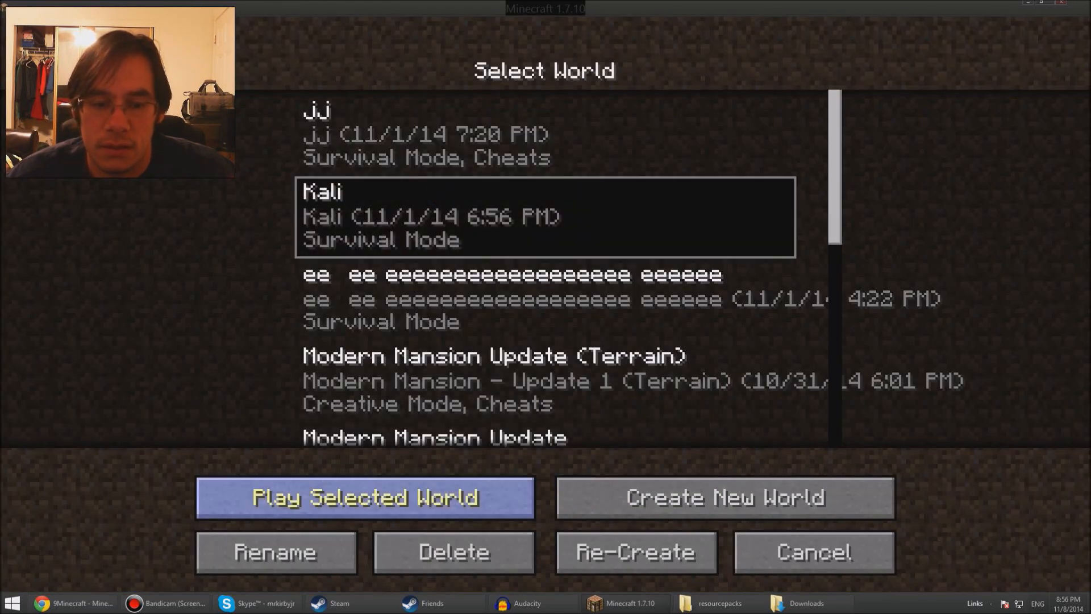
{"action": "left_click", "coordinate": [364, 496]}
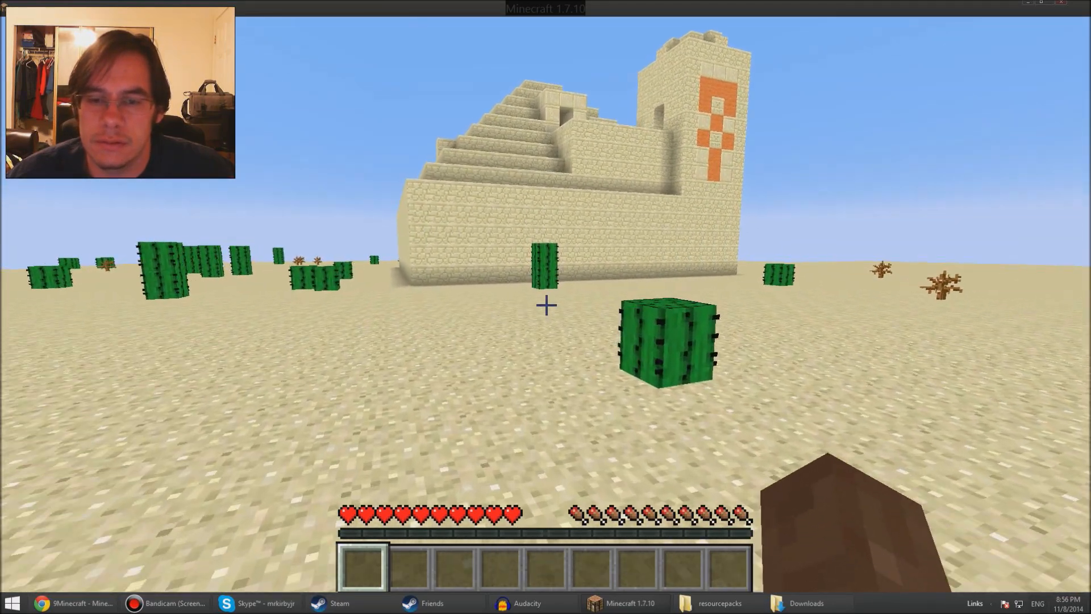
{"action": "key", "text": "e"}
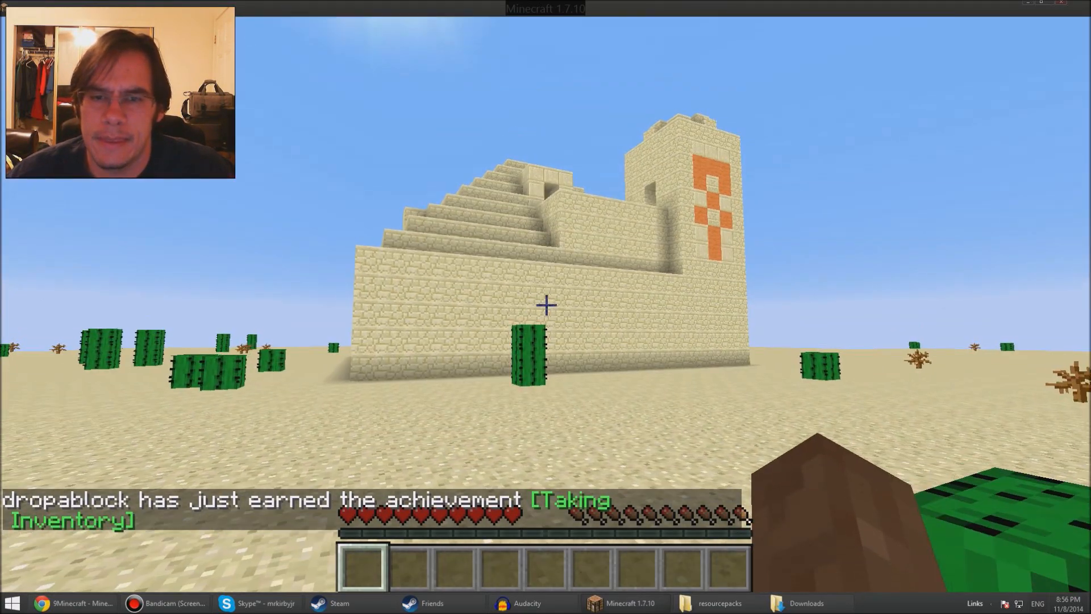
{"action": "key", "text": "Escape"}
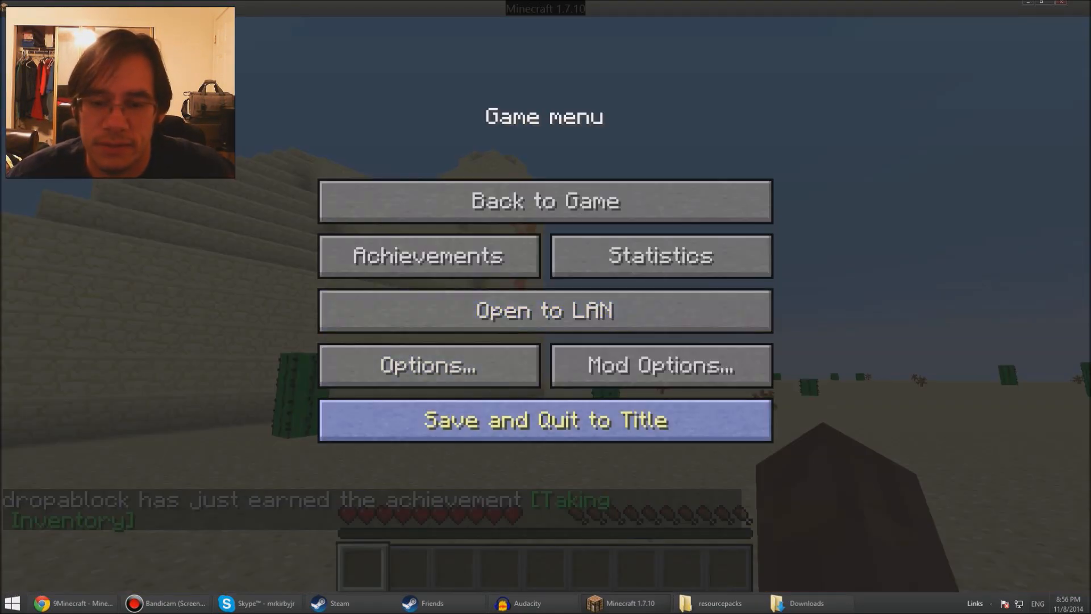
Save and quit to title, then swap the active pack back from MineTheftAuto to Flat.zip
{"action": "left_click", "coordinate": [544, 419]}
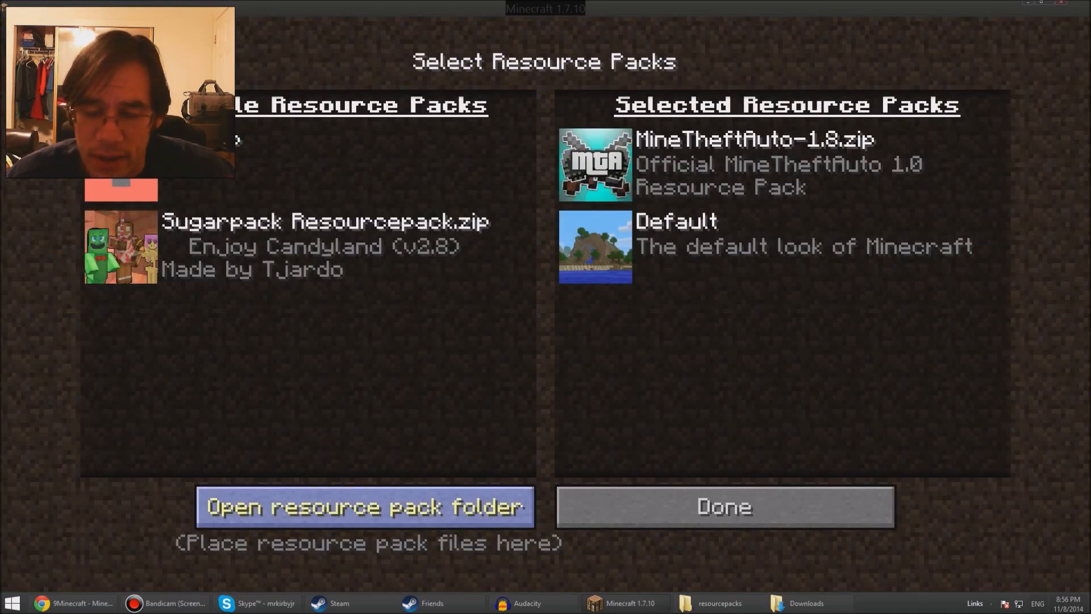
{"action": "left_click", "coordinate": [365, 505]}
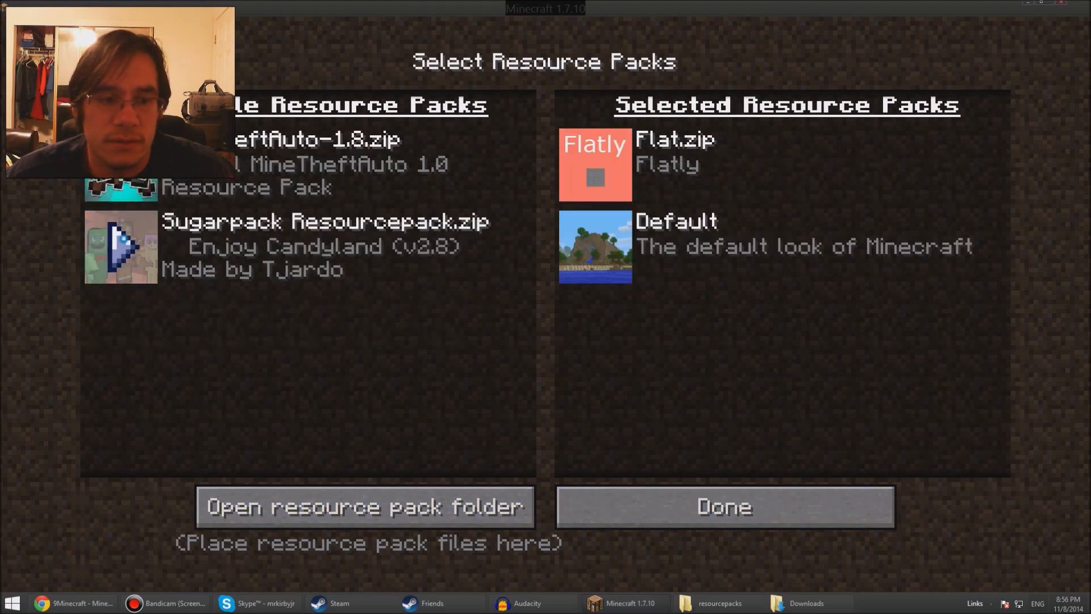
{"action": "mouse_move", "coordinate": [723, 505]}
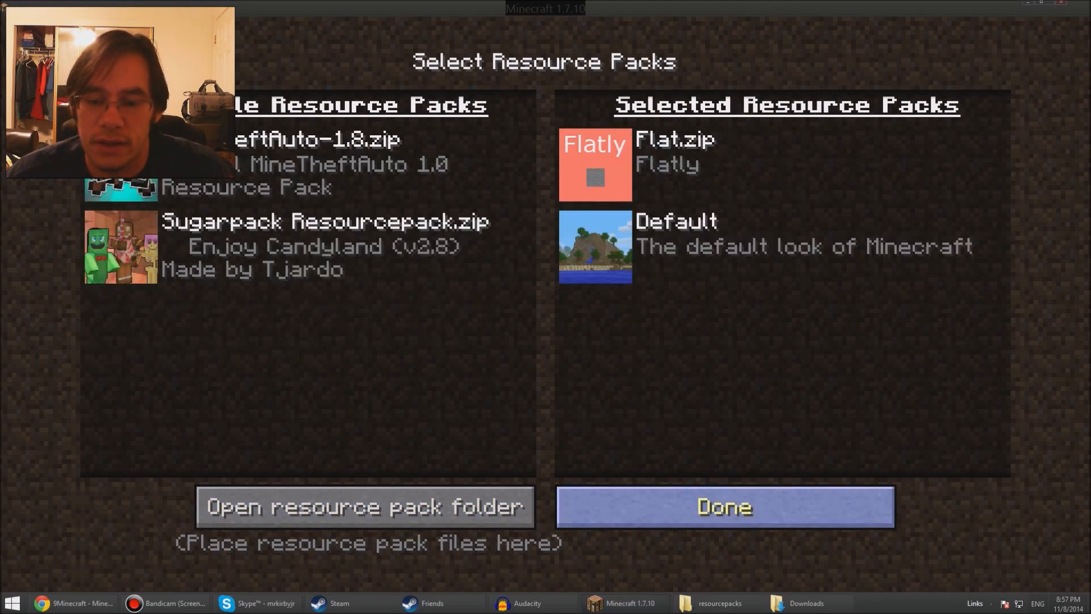
{"action": "left_click", "coordinate": [722, 506]}
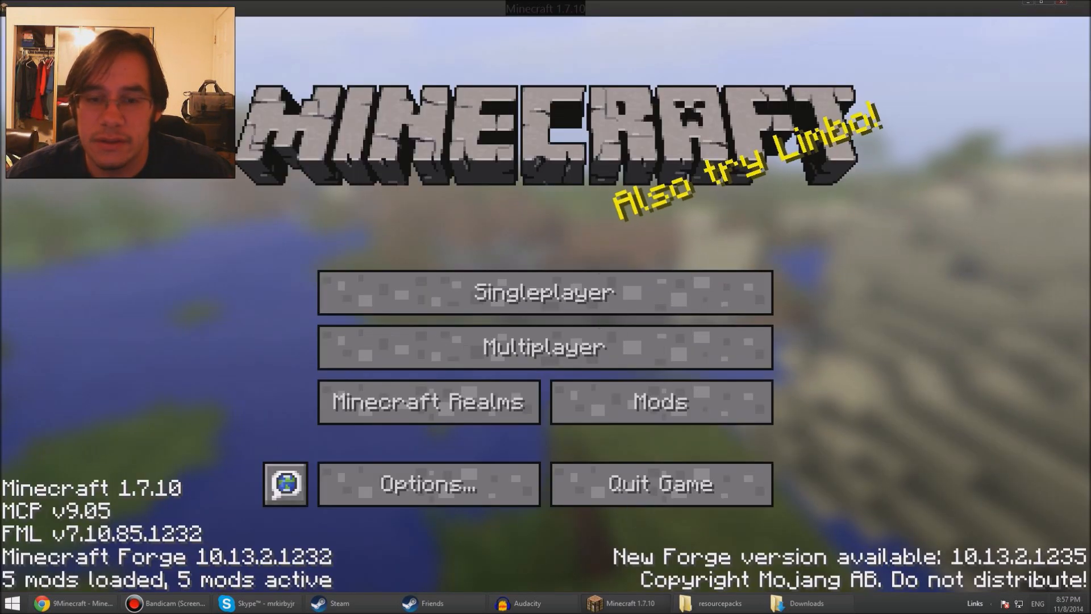